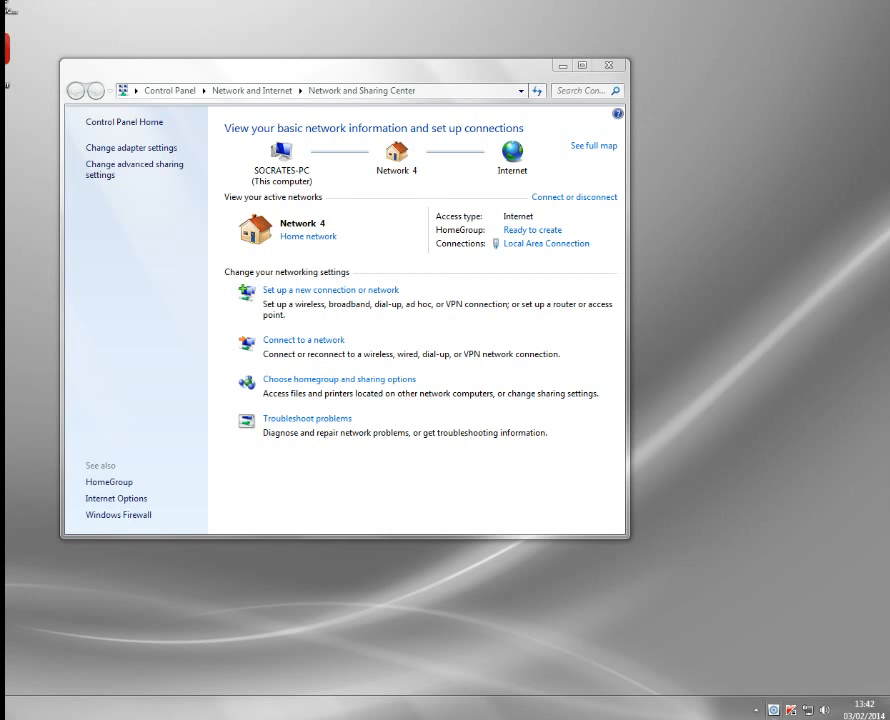
mouse_move(545, 249)
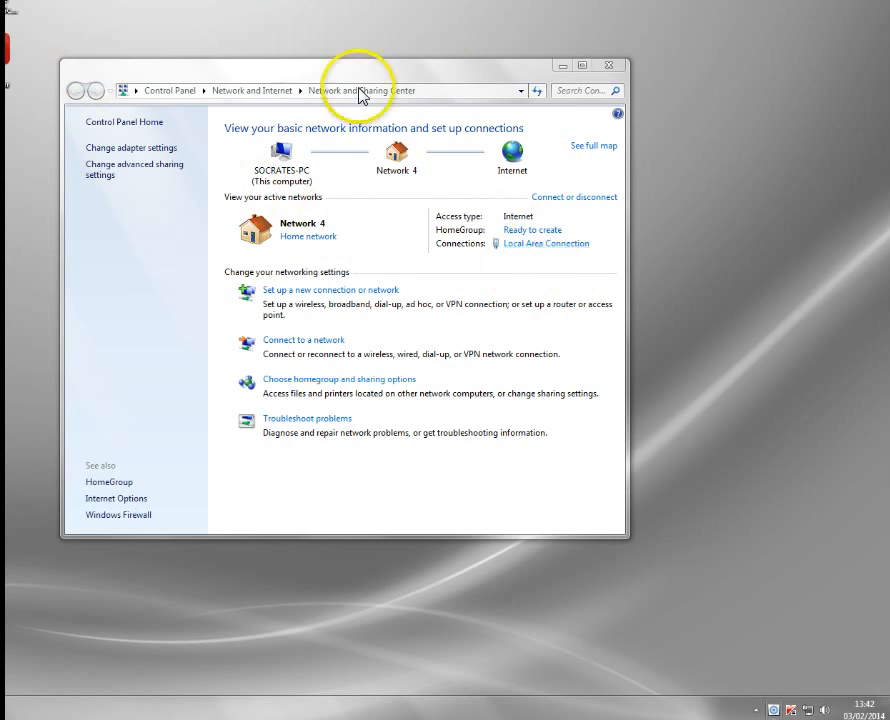
mouse_move(290, 222)
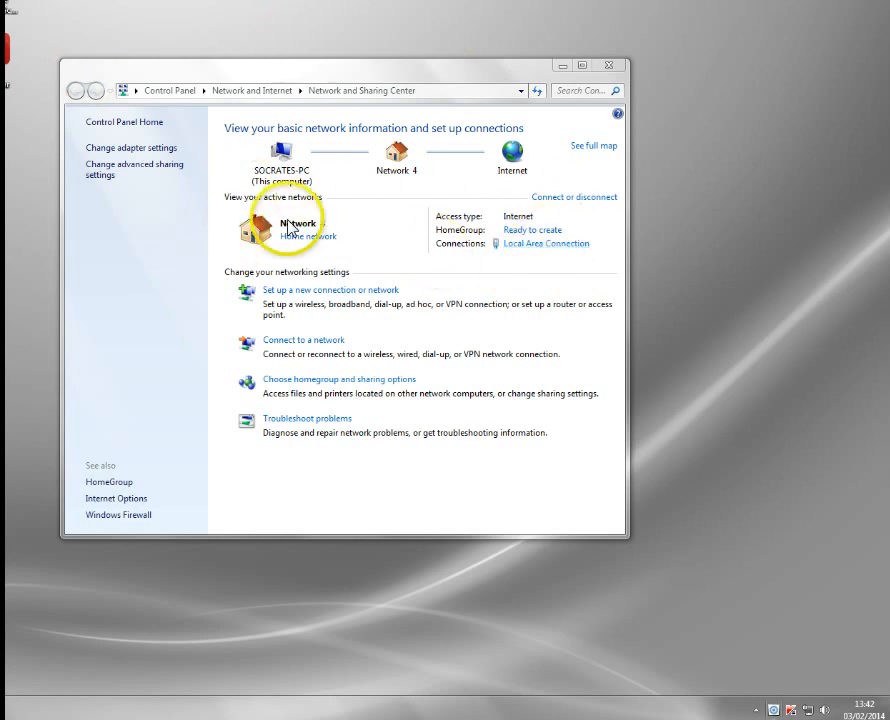
Step: Open the Local Area Connection Status dialog from Network and Sharing Center
click(544, 243)
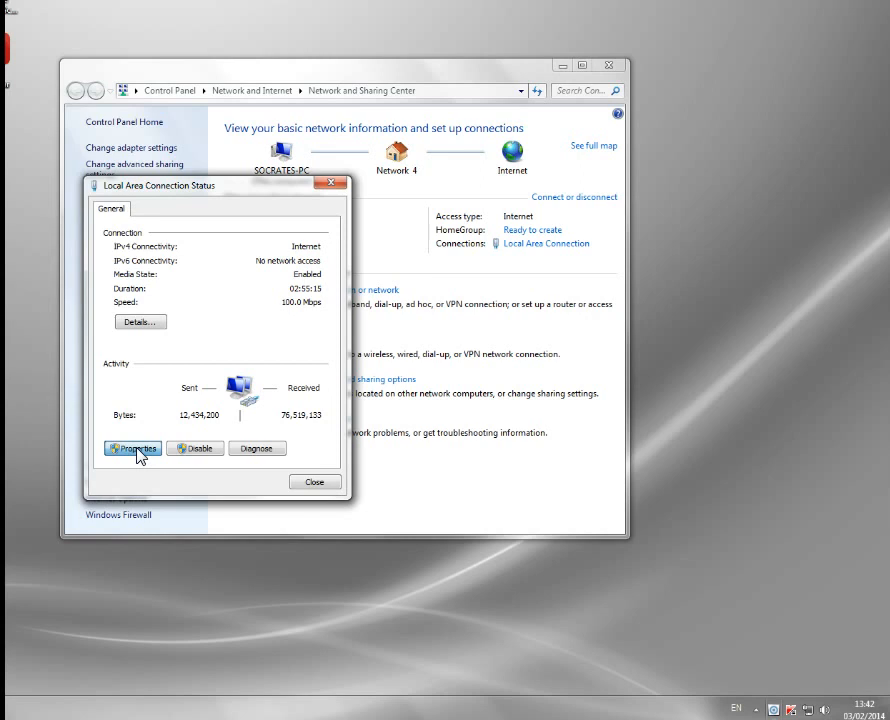
Step: Review the connection's IPv4 address and DNS settings, then close all network windows
click(131, 448)
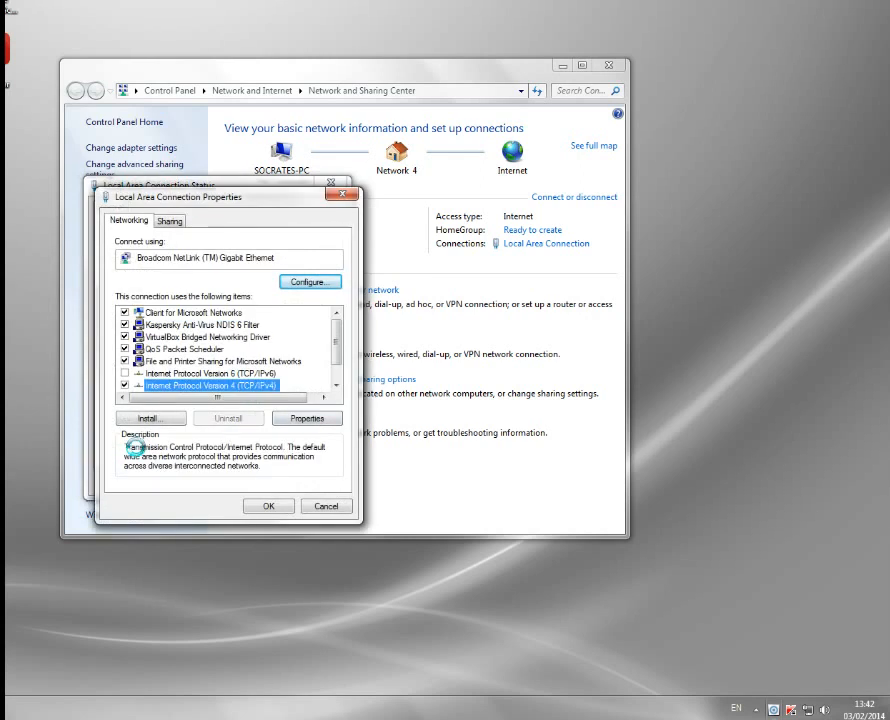
click(306, 418)
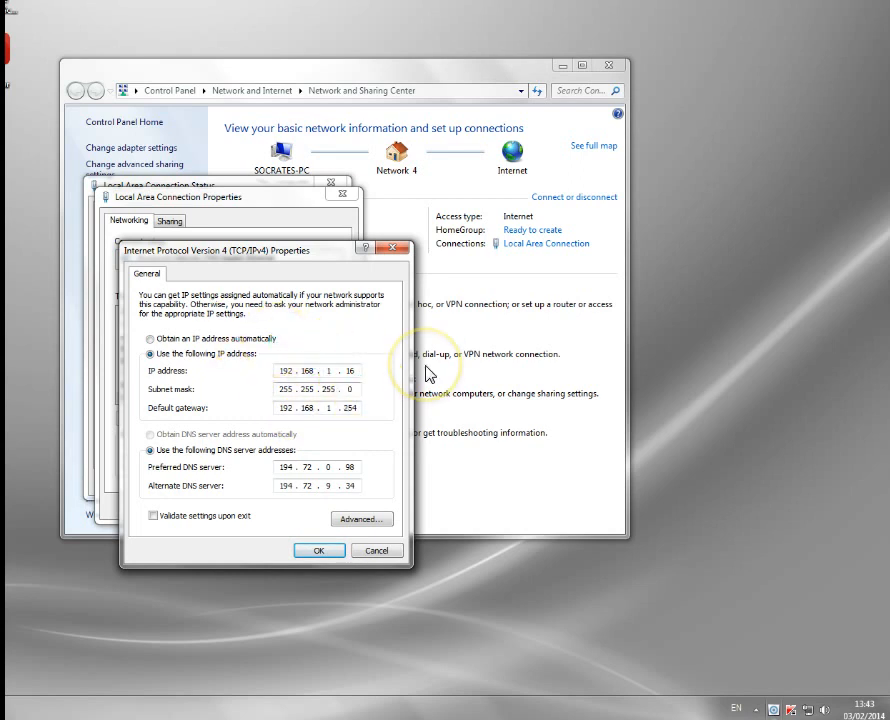
mouse_move(425, 372)
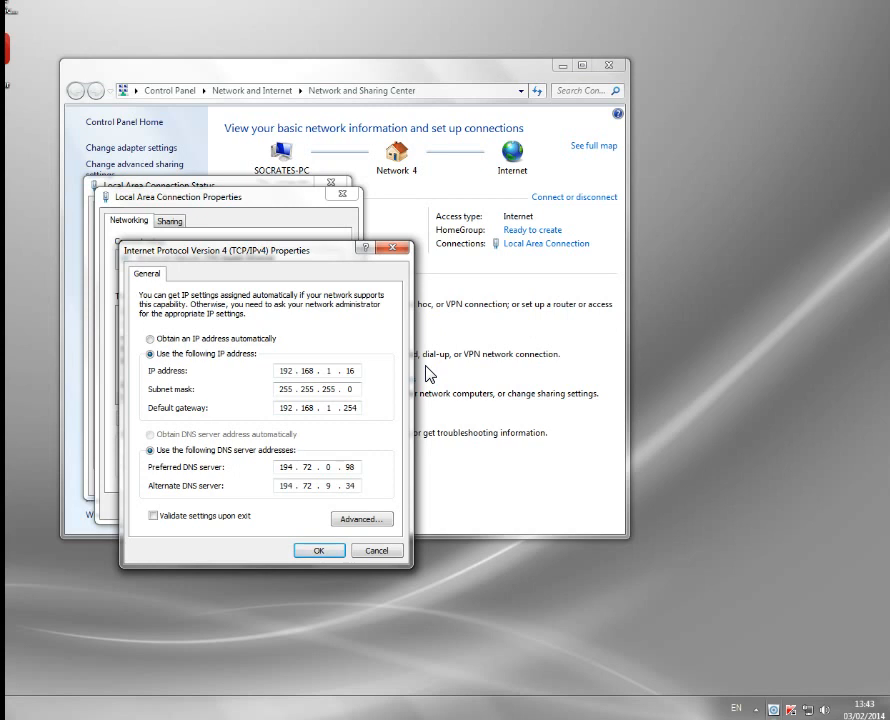
mouse_move(368, 384)
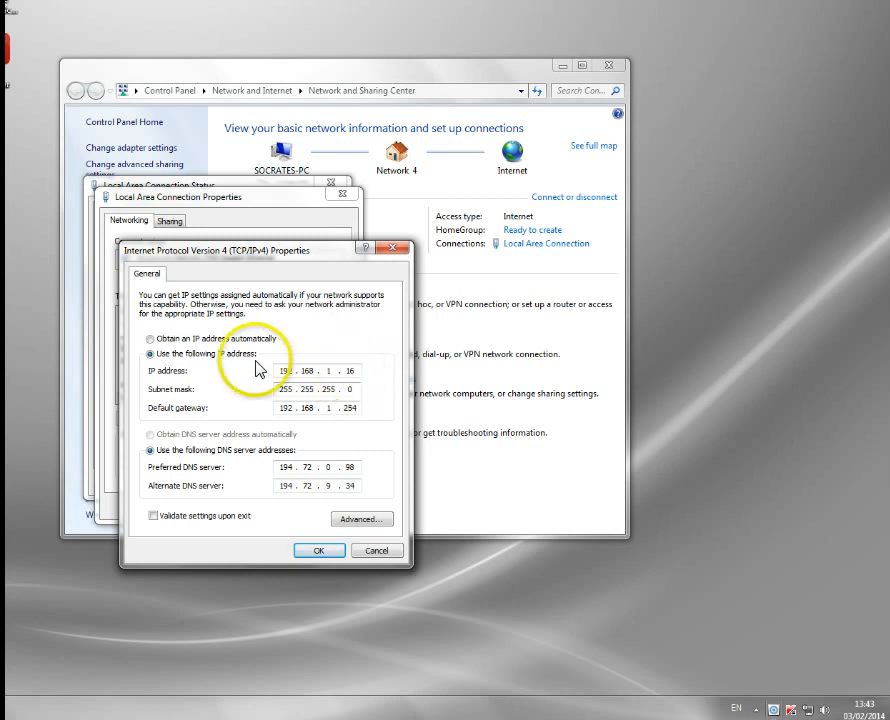
mouse_move(418, 452)
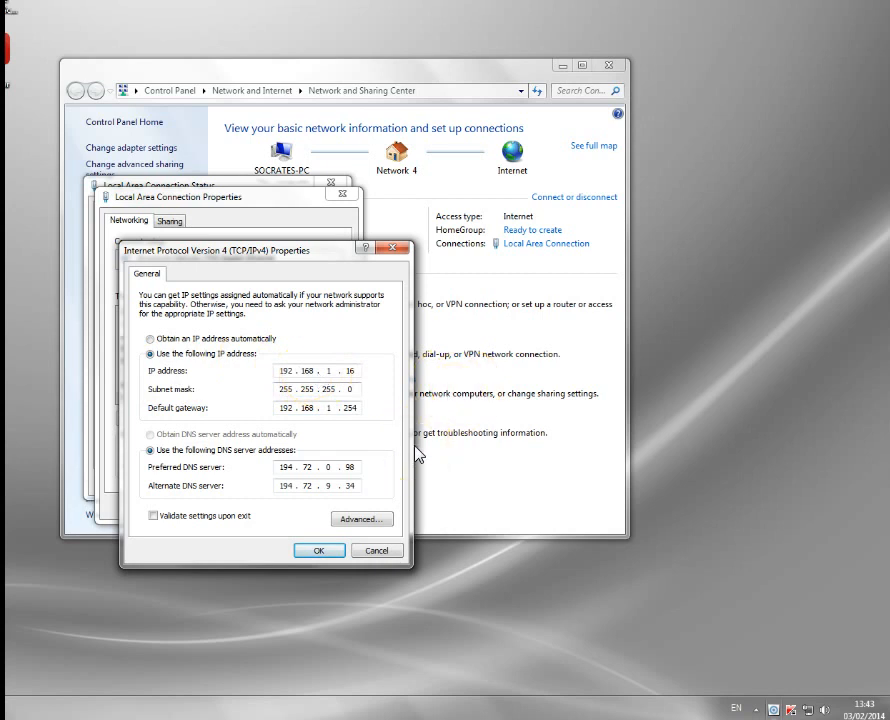
mouse_move(387, 483)
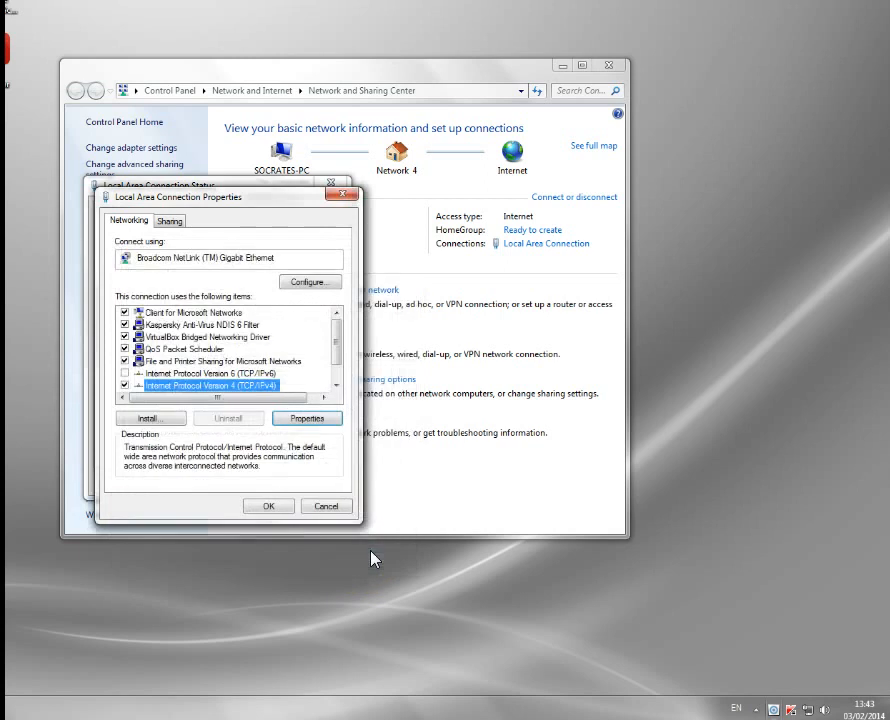
click(325, 505)
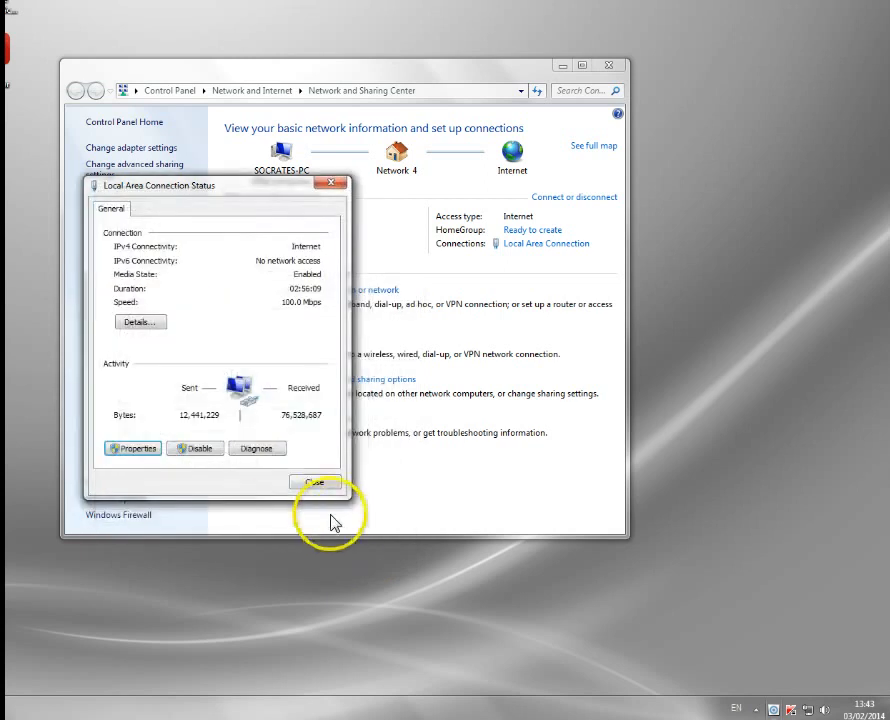
click(314, 482)
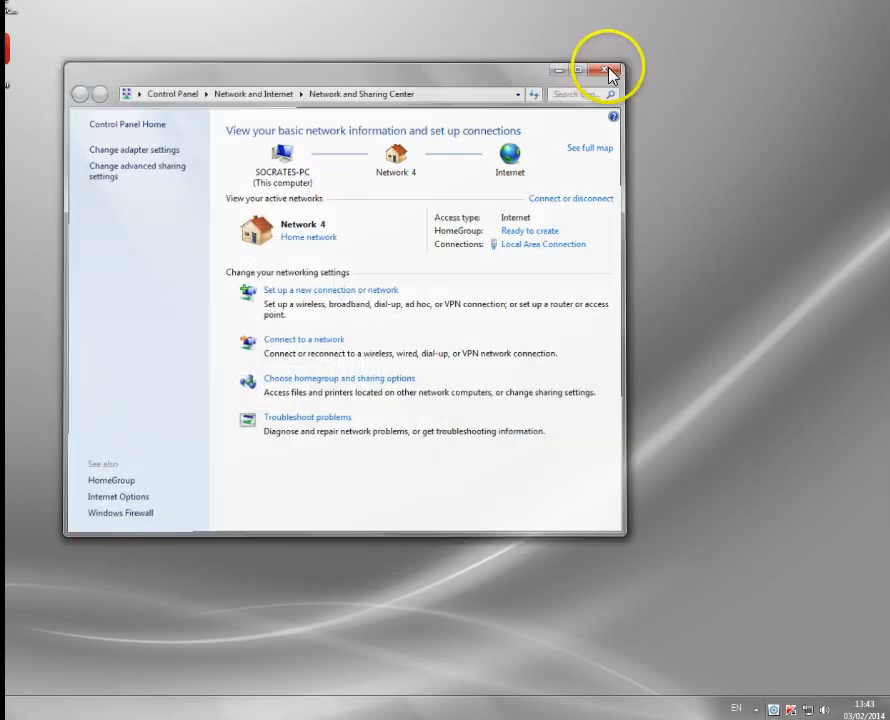
click(611, 70)
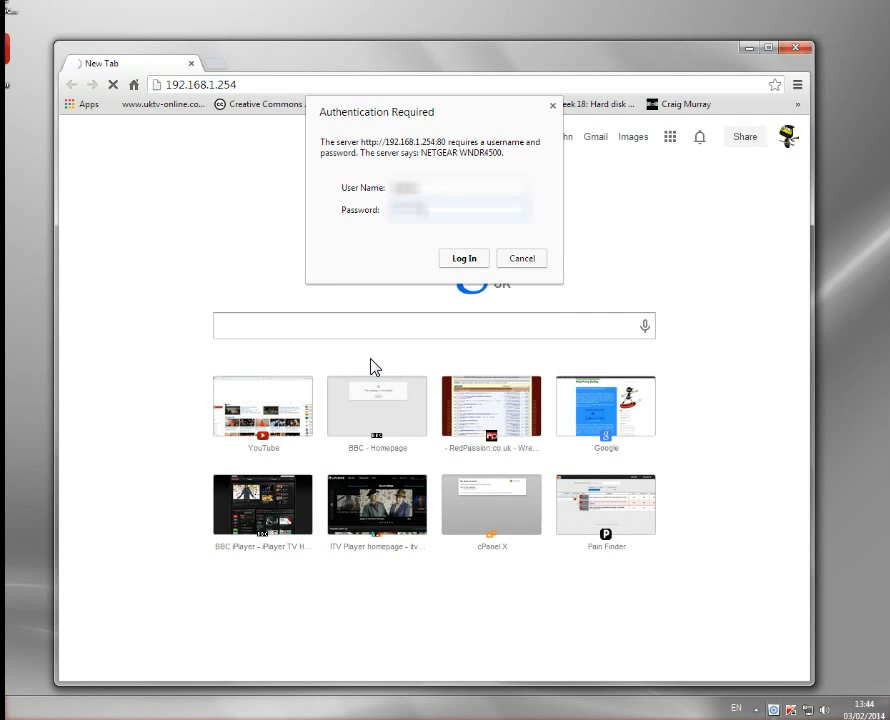
Step: Cancel the router's Authentication Required login prompt at 192.168.1.254
click(463, 258)
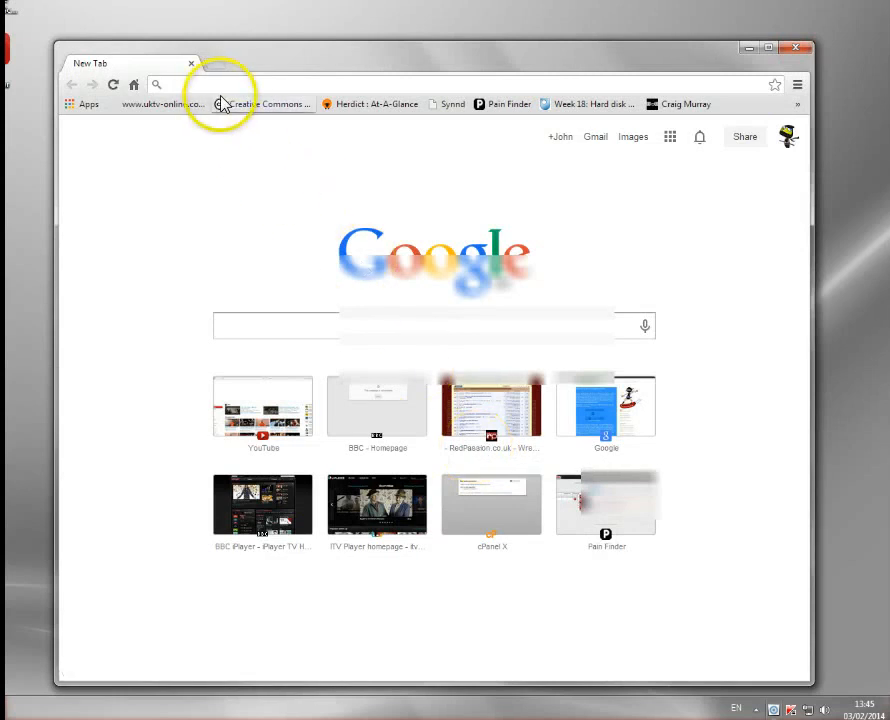
Step: Go to hulu.com and open Family Guy's latest episode from Popular TV shows
text(hulu.com)
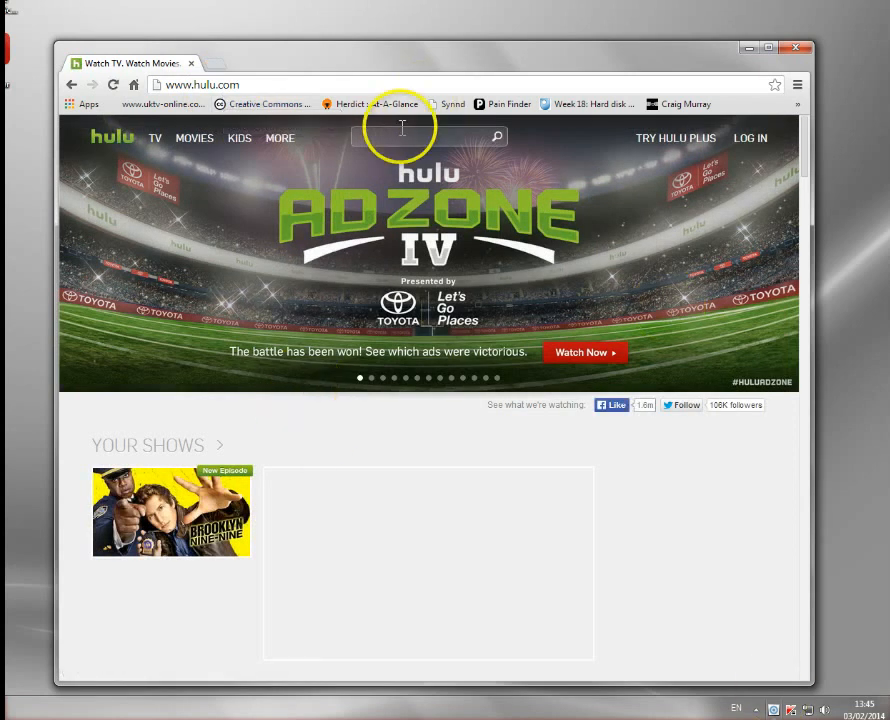
click(155, 138)
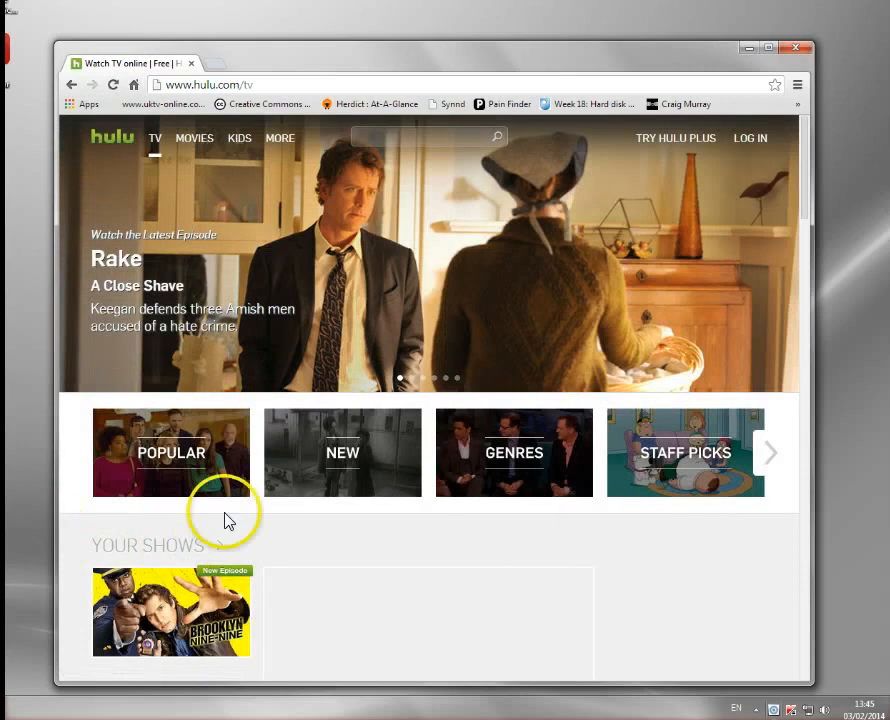
click(171, 452)
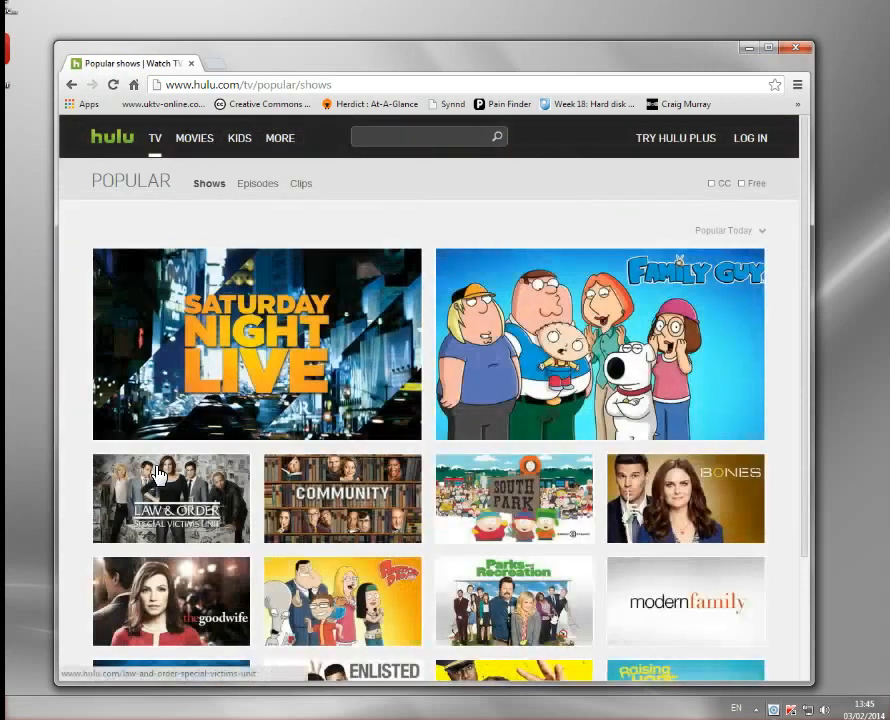
click(599, 343)
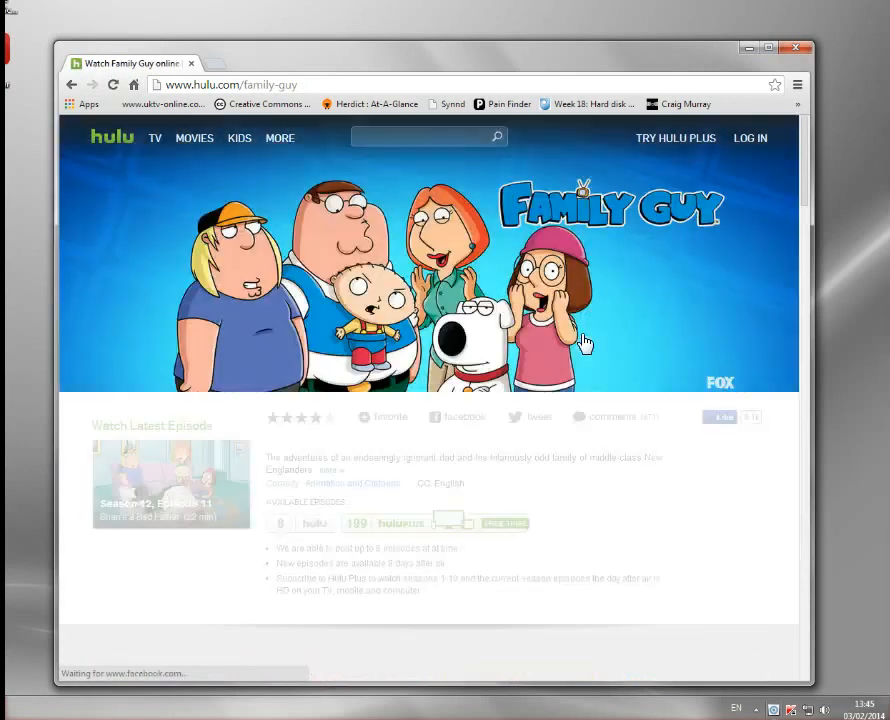
click(170, 483)
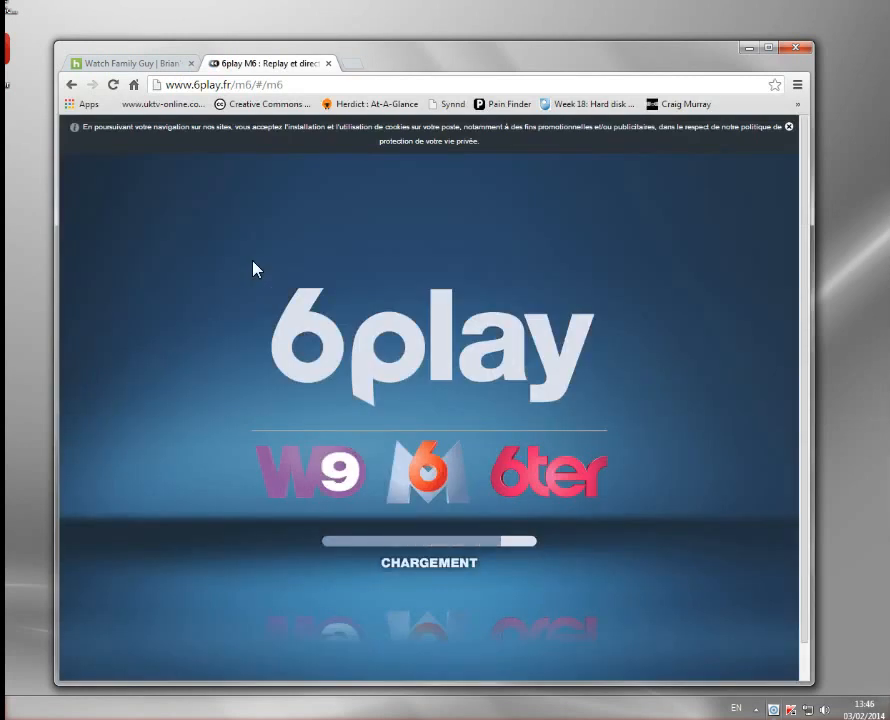
Step: Open 6play's live M6 stream and see it blocked outside France
click(789, 126)
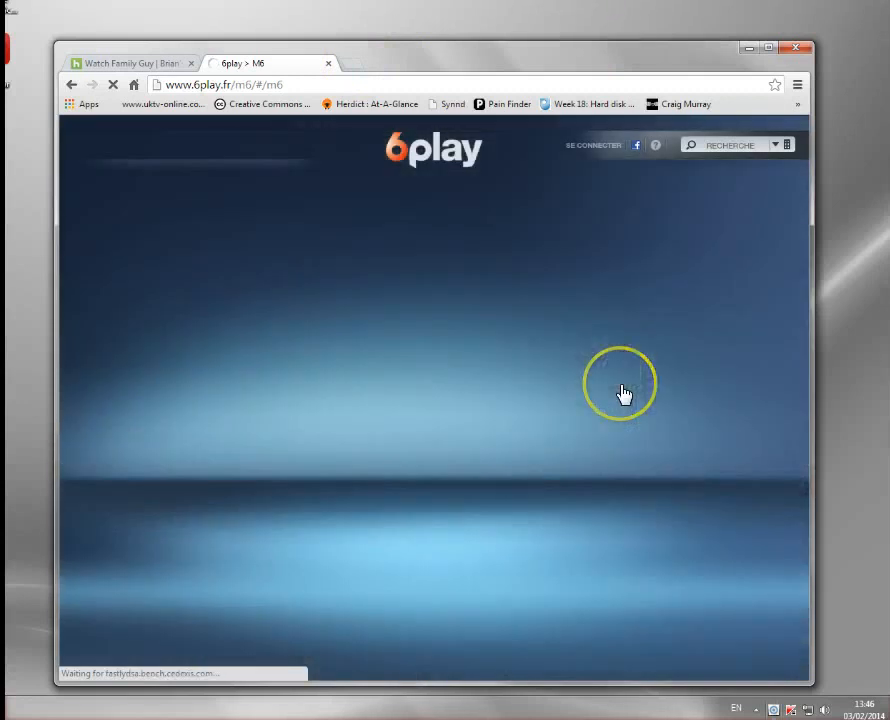
click(623, 391)
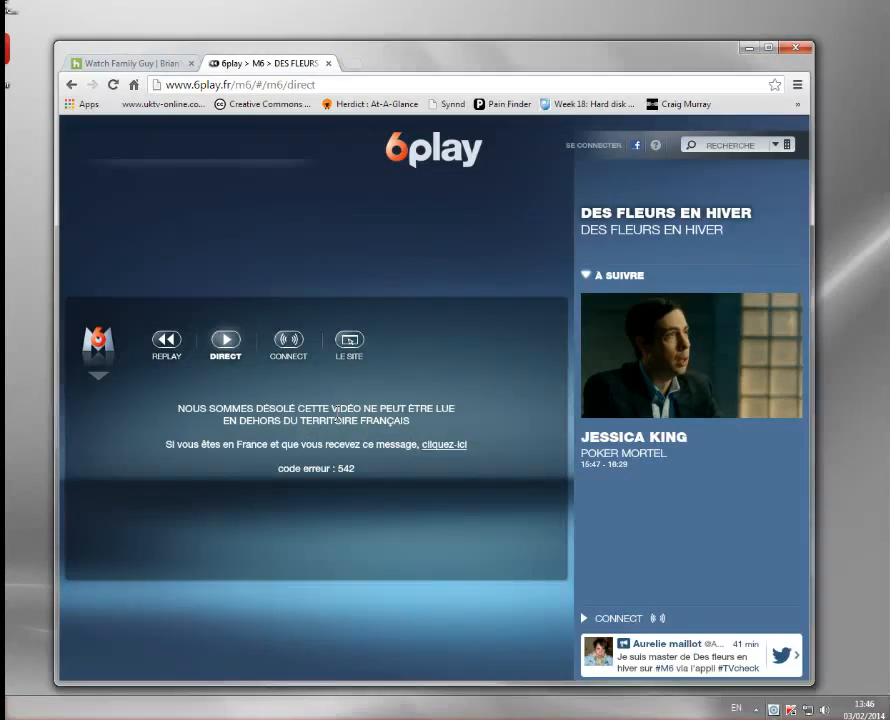
mouse_move(330, 68)
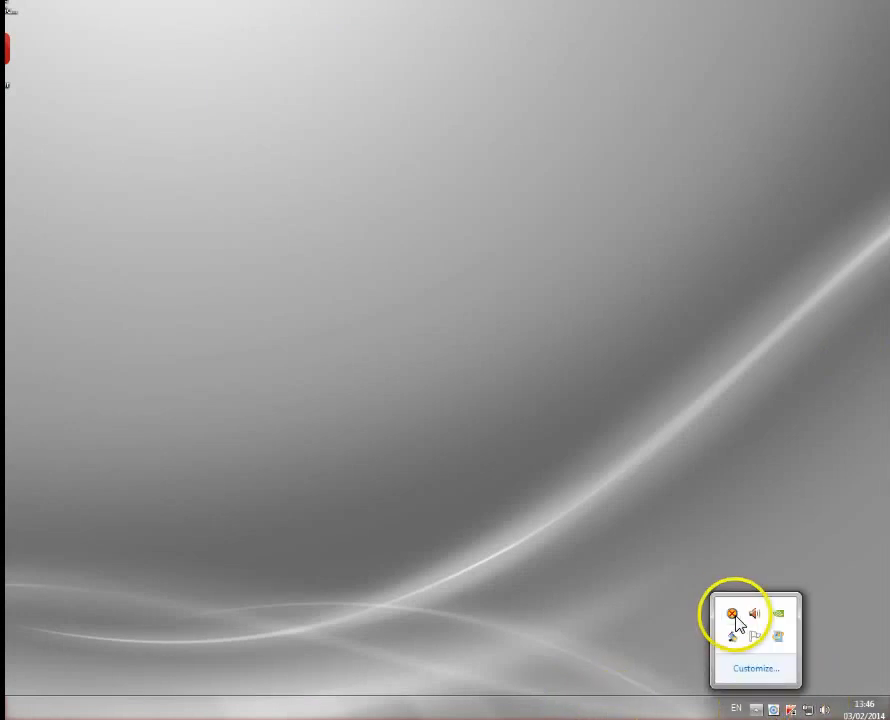
mouse_move(732, 613)
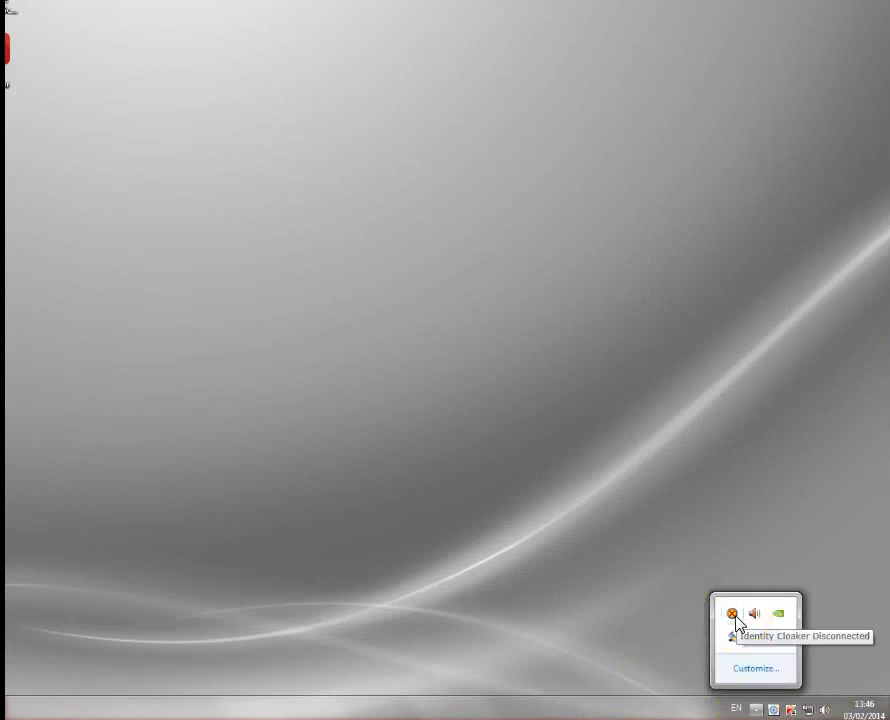
Step: Open Identity Cloaker from the tray and scroll its server list to US servers
click(731, 613)
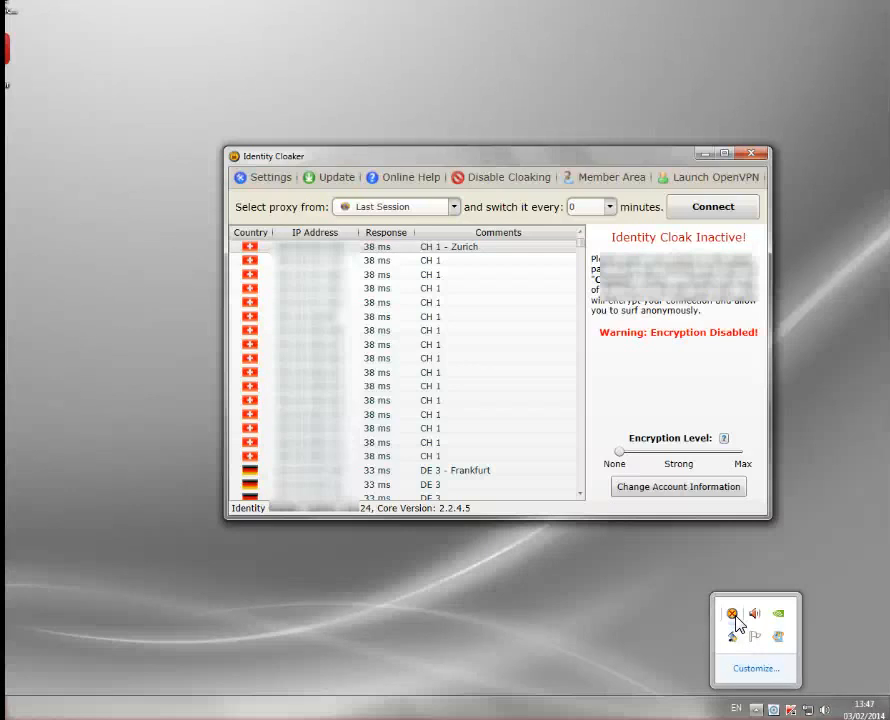
mouse_move(335, 283)
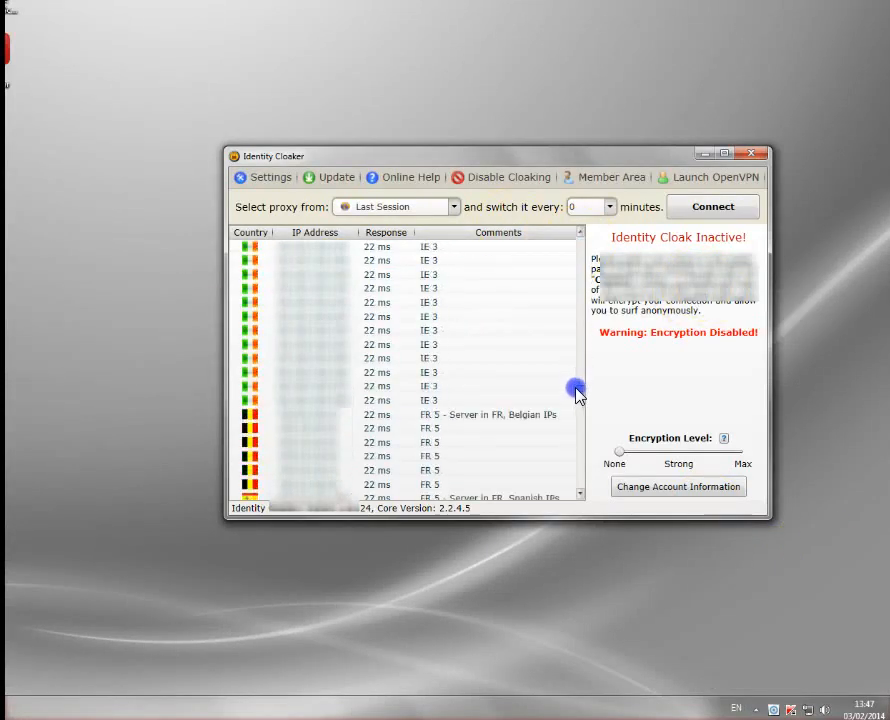
scroll(down, 3)
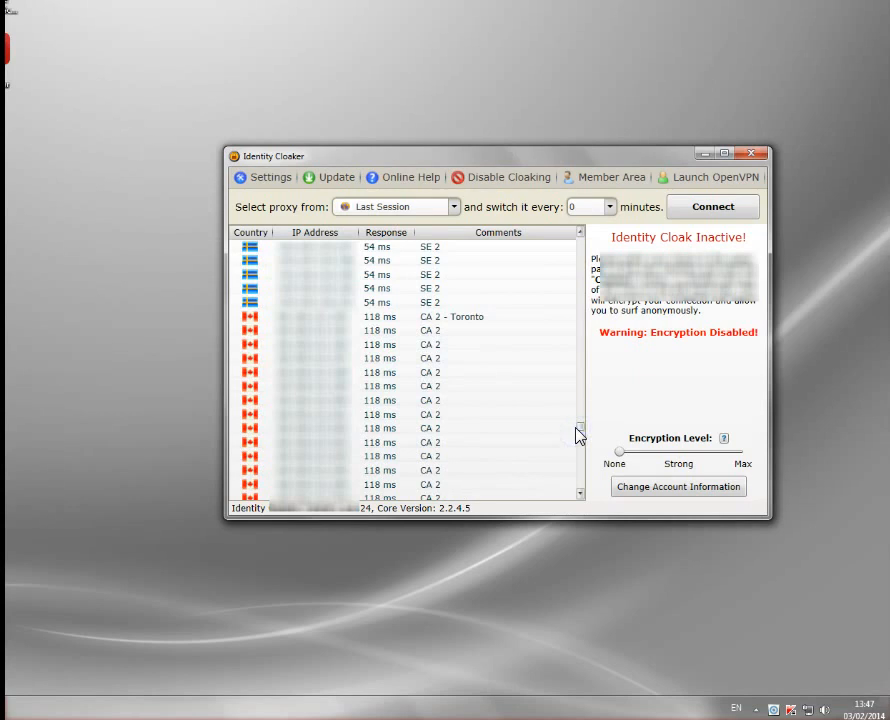
scroll(down, 3)
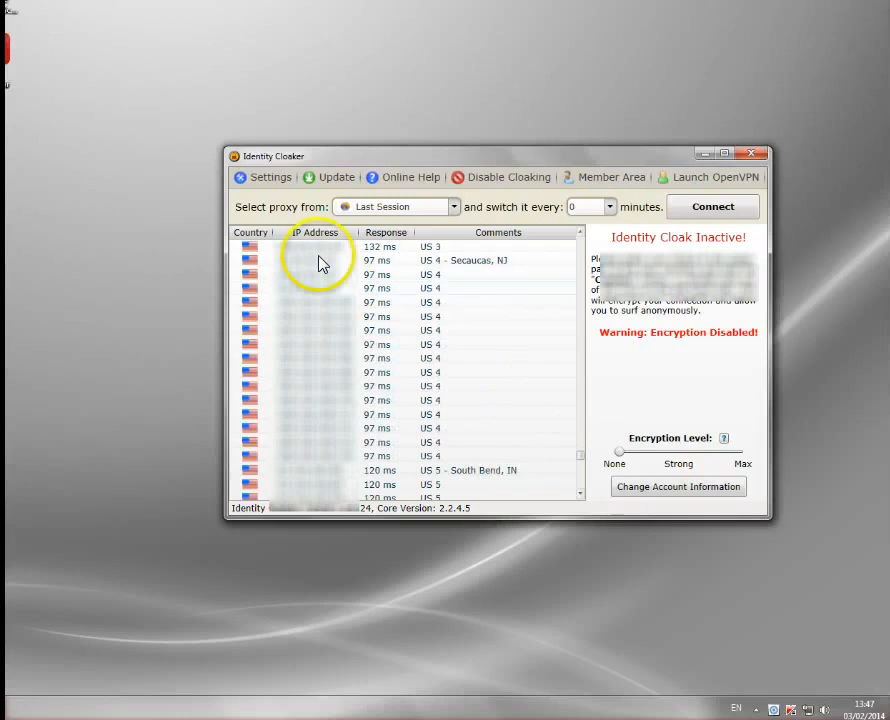
mouse_move(307, 310)
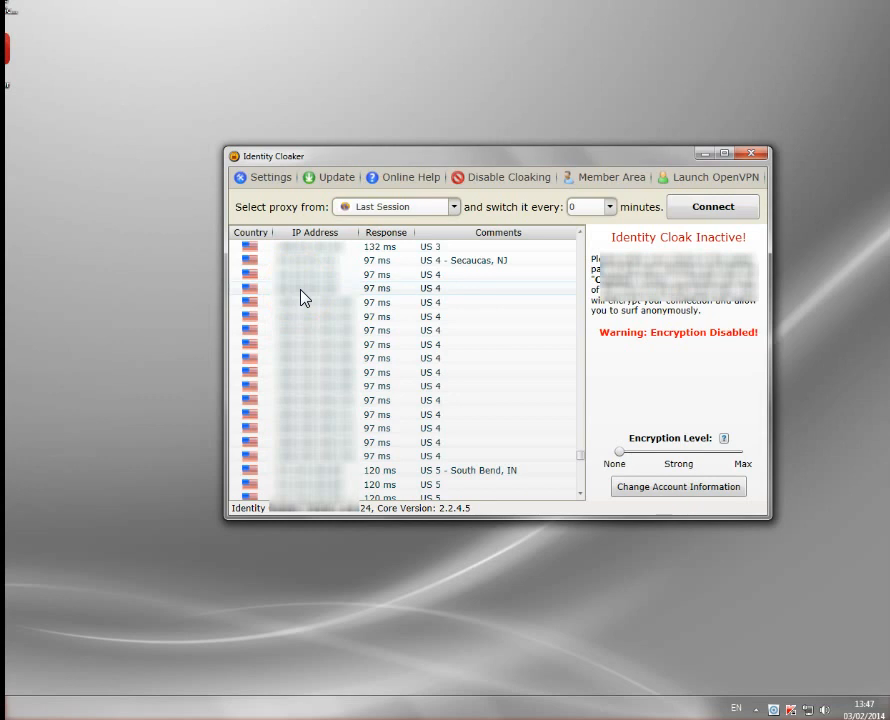
Step: Connect through the US 4 - Secaucus, NJ server until Identity Cloak Active shows
click(400, 288)
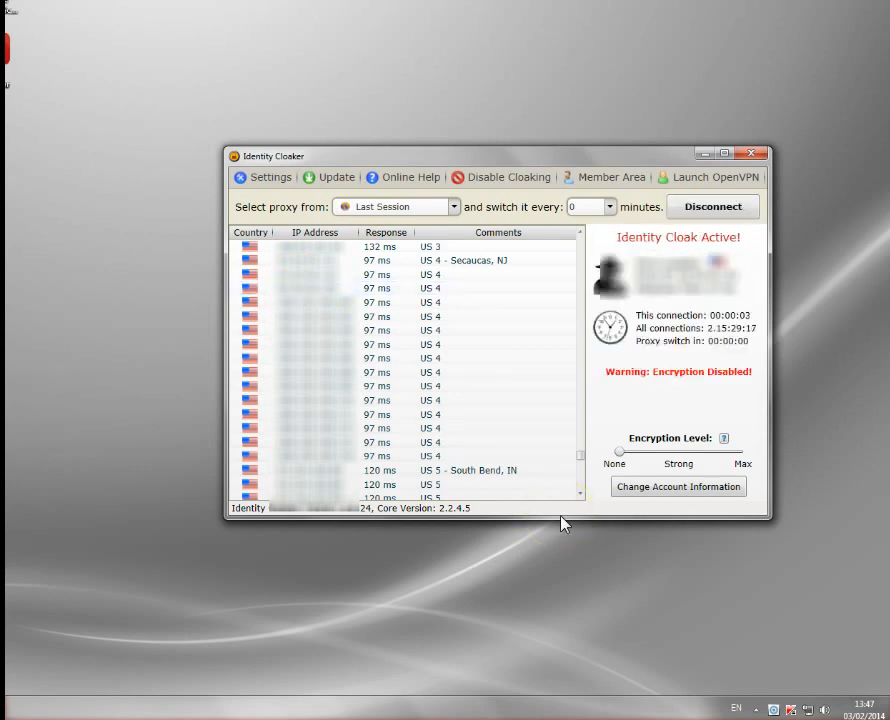
mouse_move(694, 294)
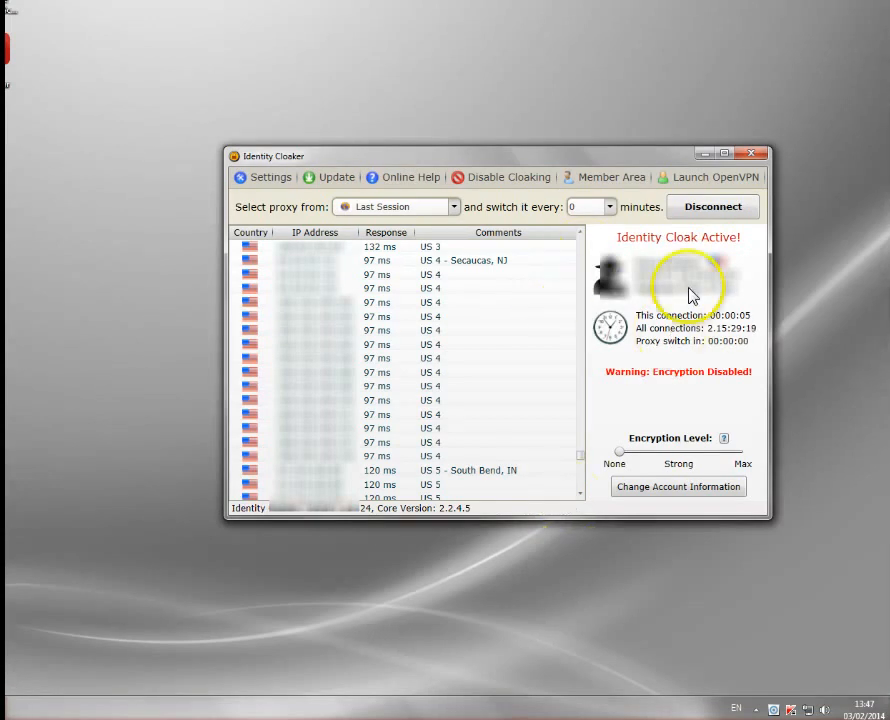
mouse_move(595, 273)
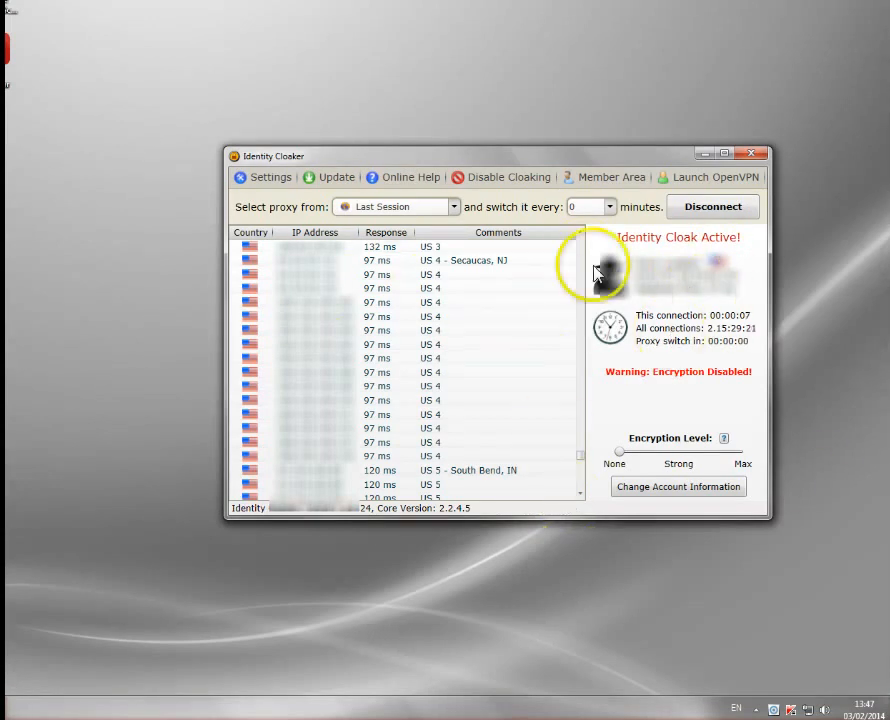
mouse_move(728, 280)
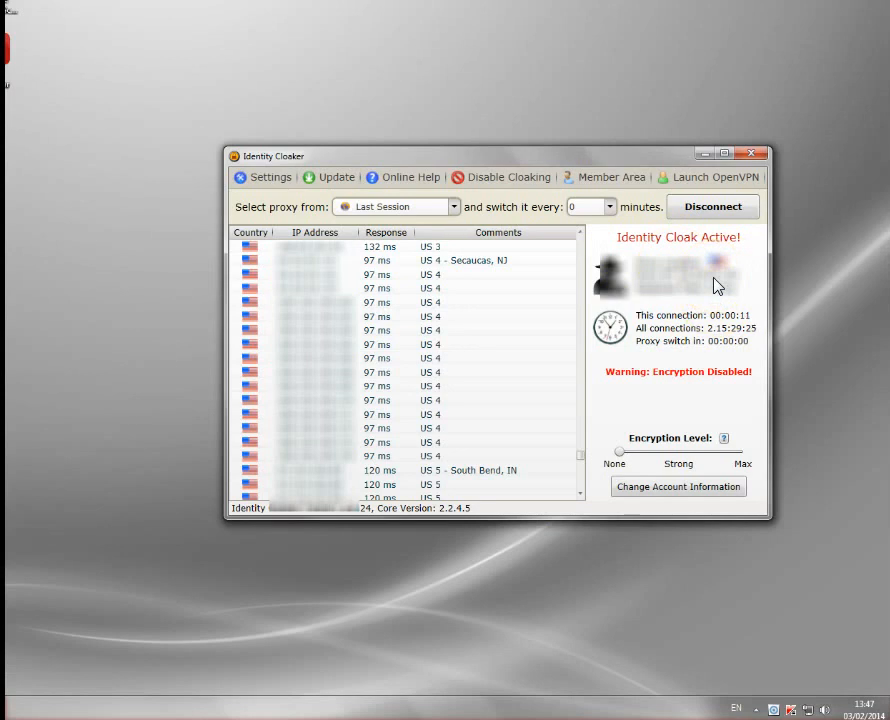
mouse_move(695, 163)
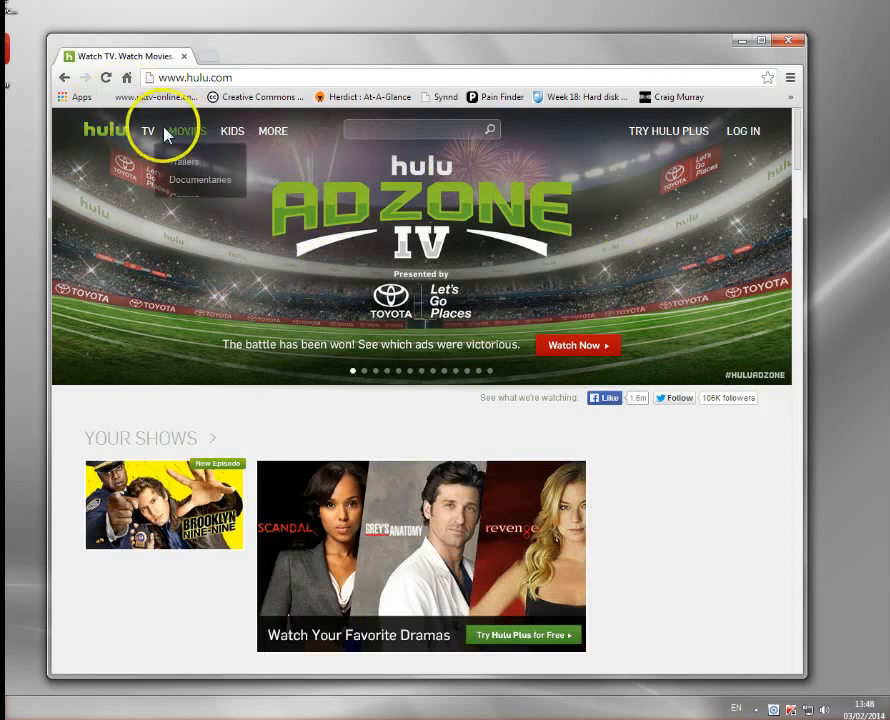
Step: Open Family Guy's latest episode, Brian's a Bad Father, via Hulu's Popular TV shows
click(147, 131)
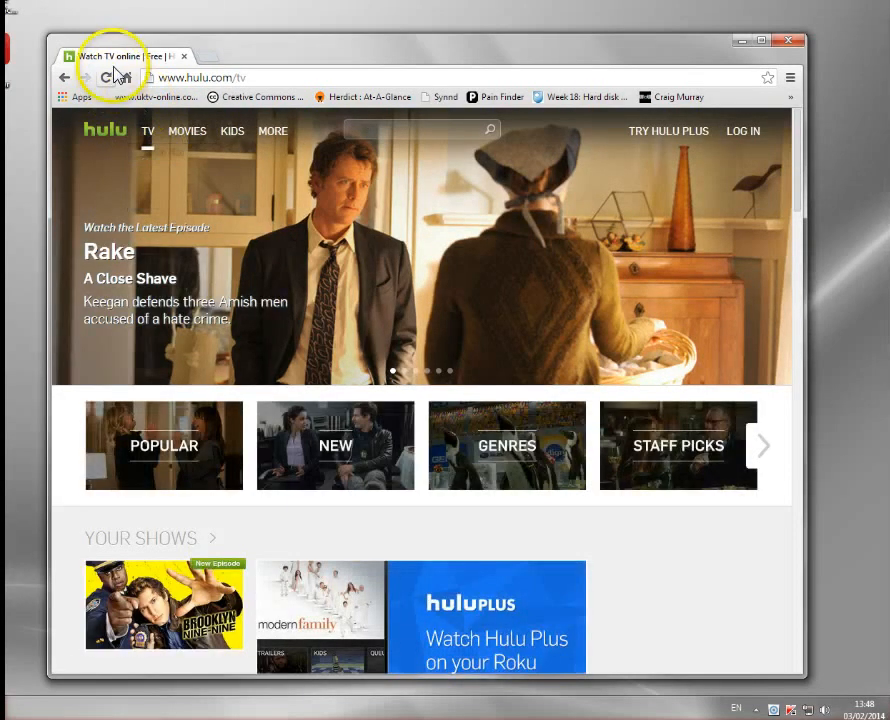
click(147, 131)
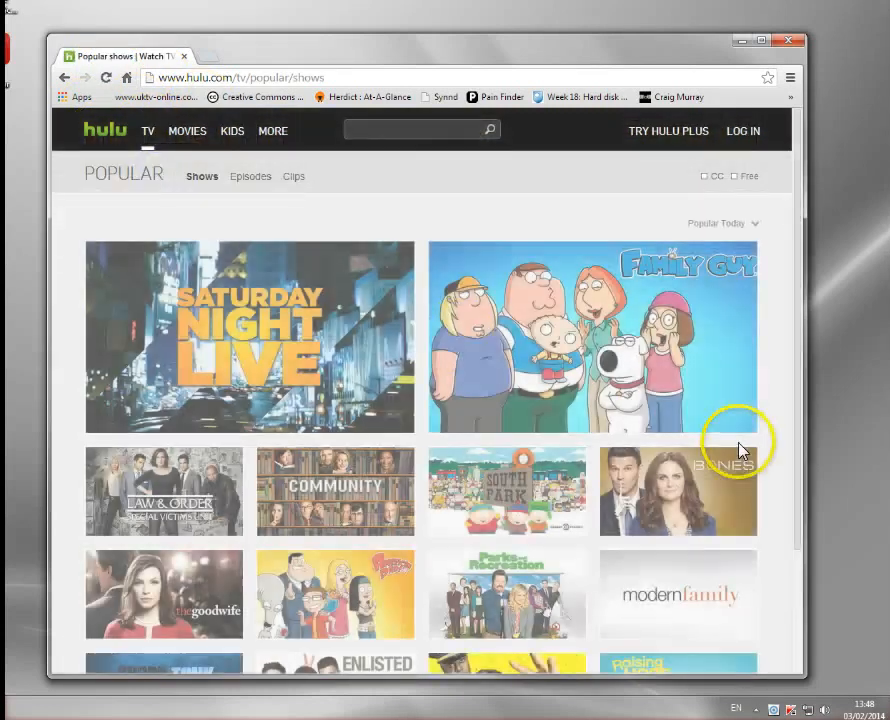
click(593, 336)
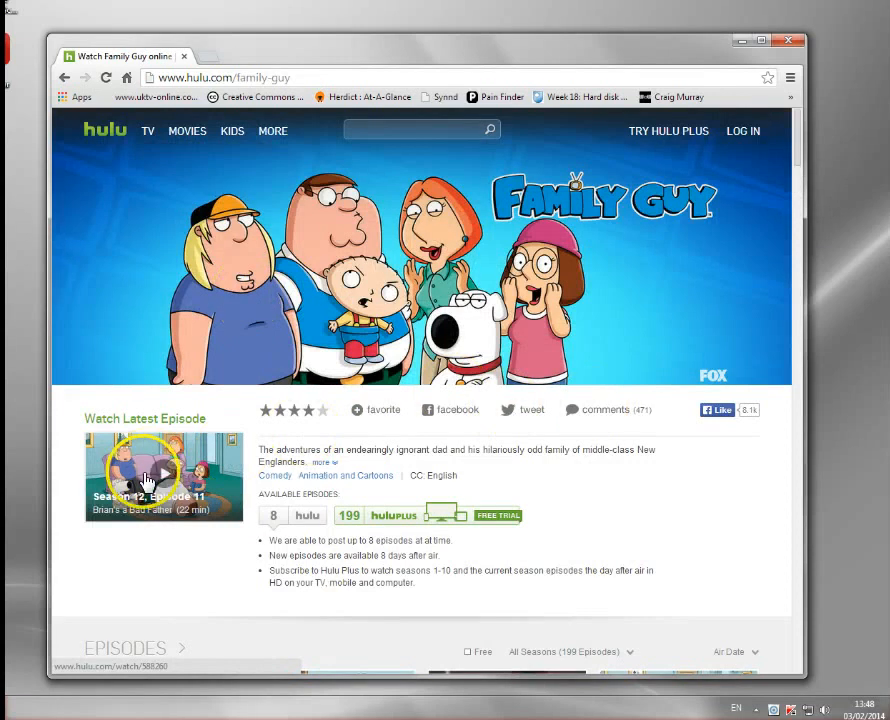
click(155, 476)
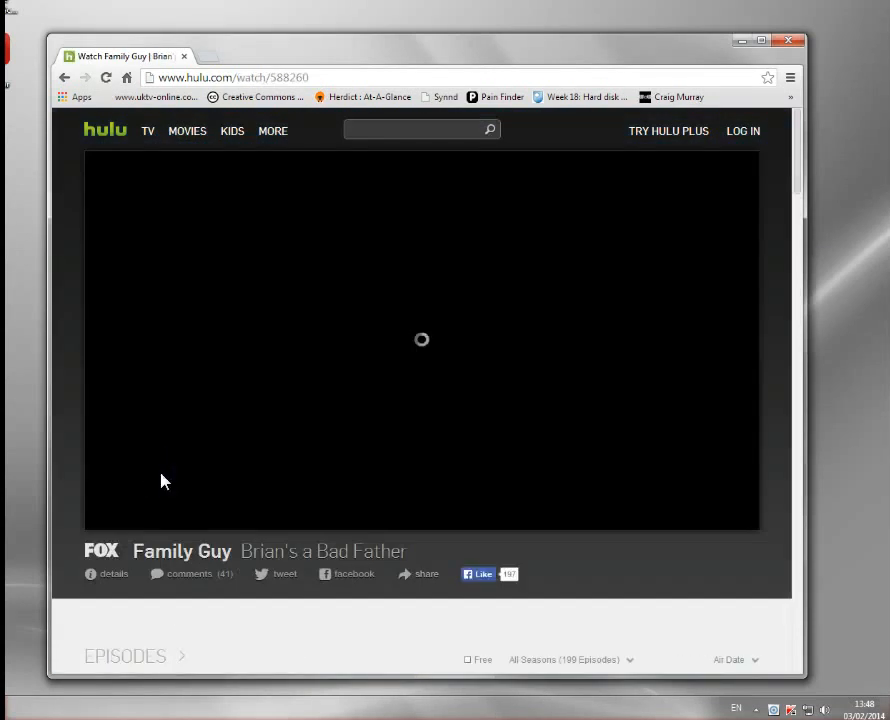